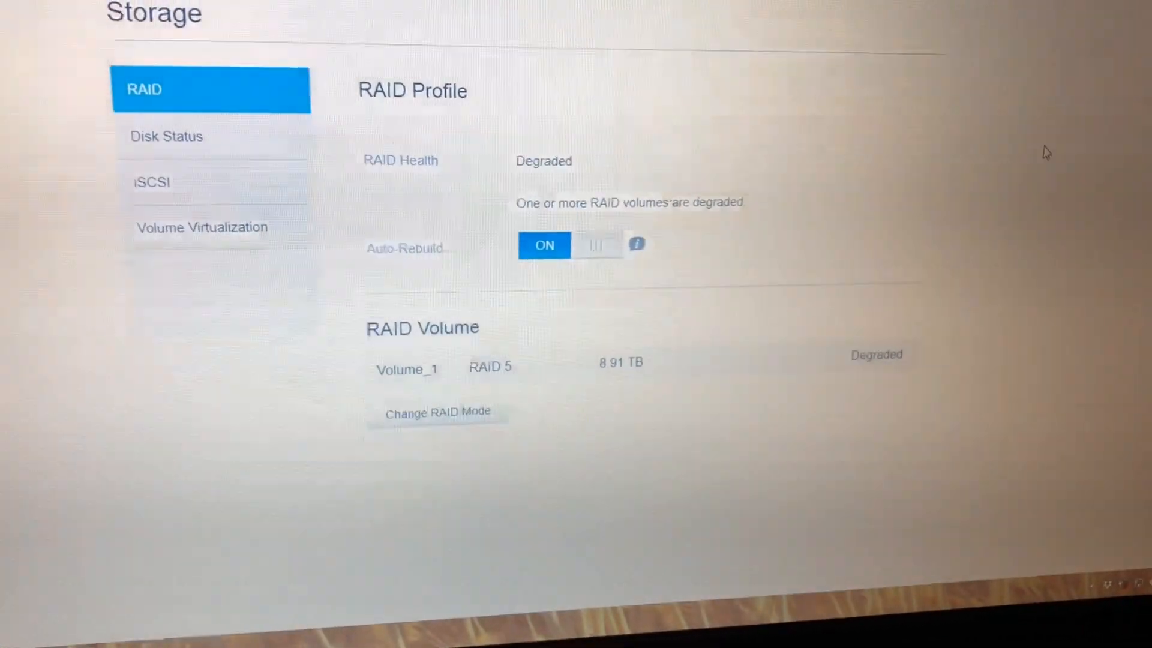
pyautogui.scroll(3)
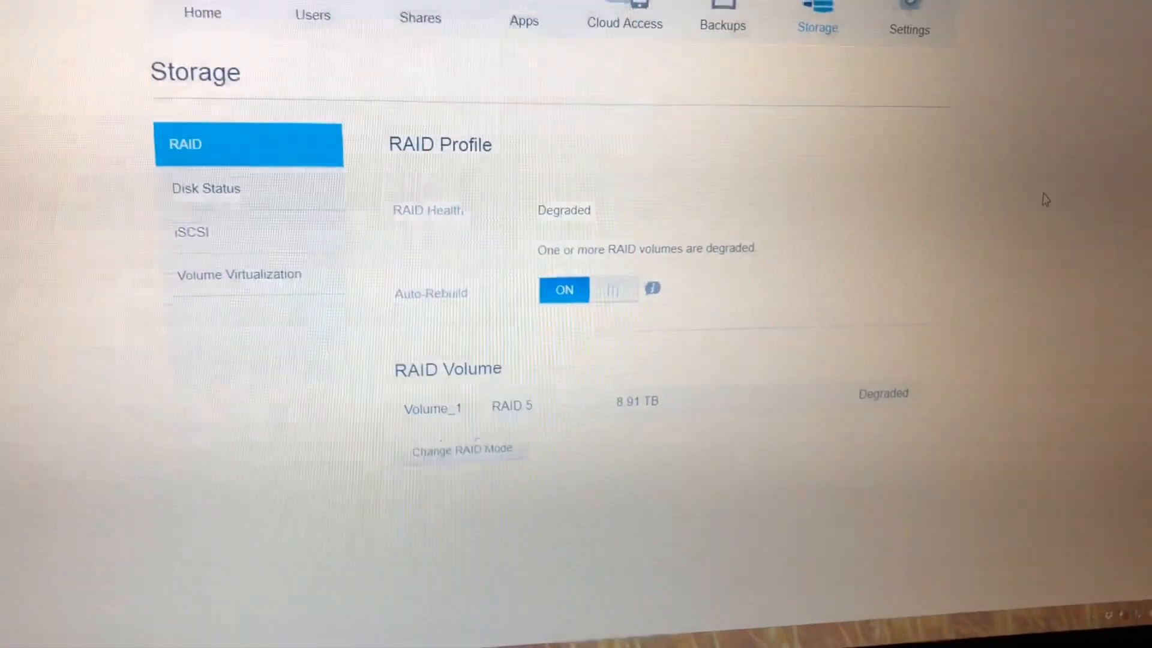